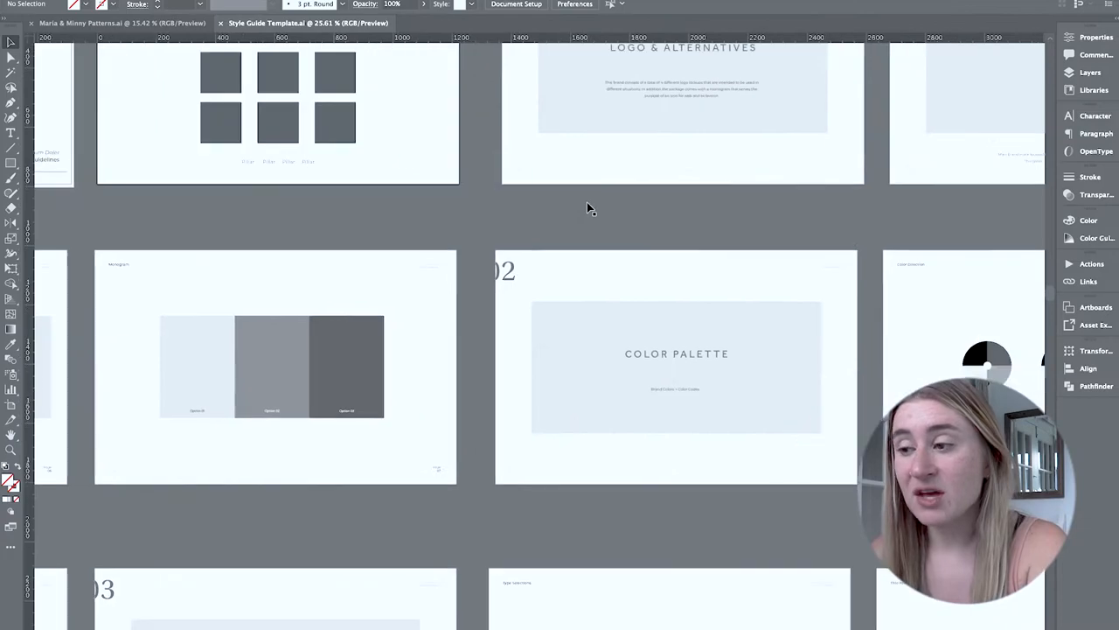
# - Paste the green maria & minny fresh gelato logo onto the logo artboard among the grey squares
pyautogui.hscroll(3)
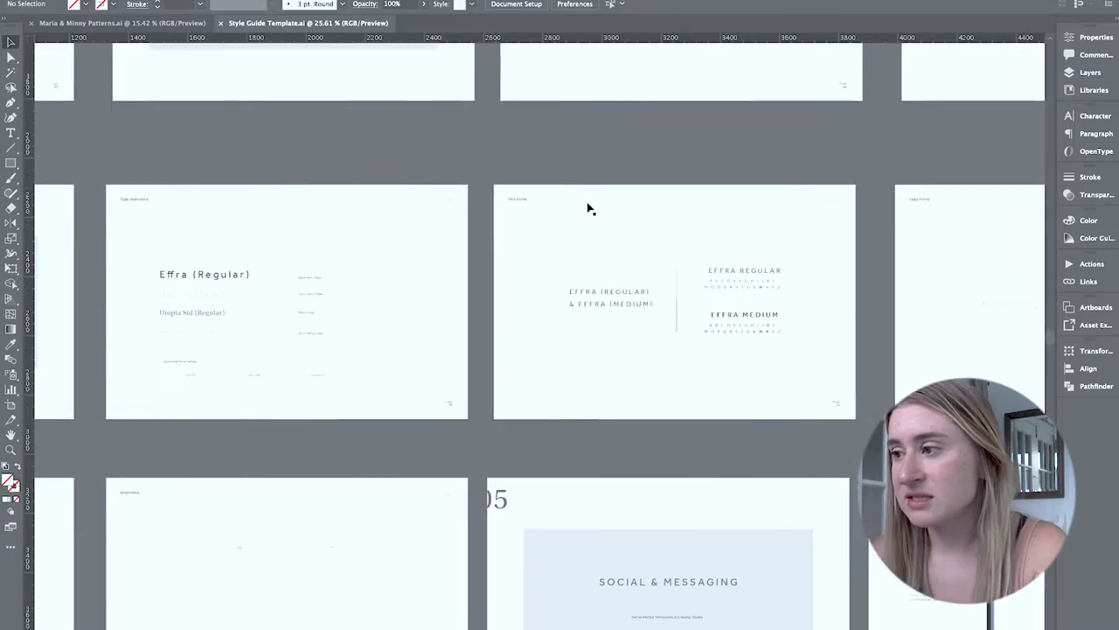
pyautogui.scroll(-3)
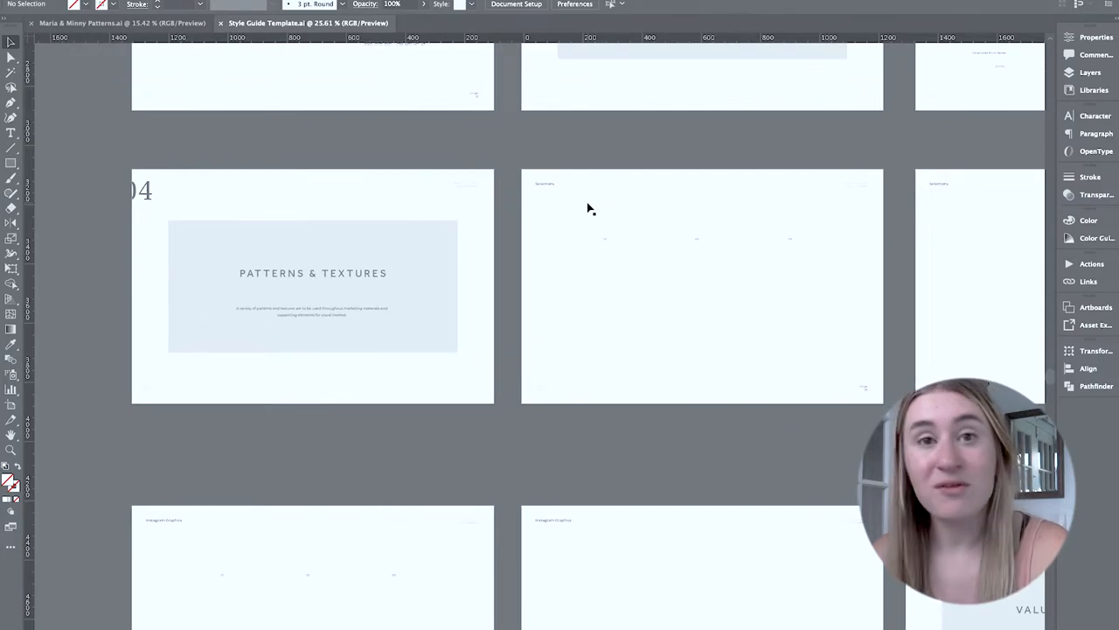
pyautogui.hscroll(3)
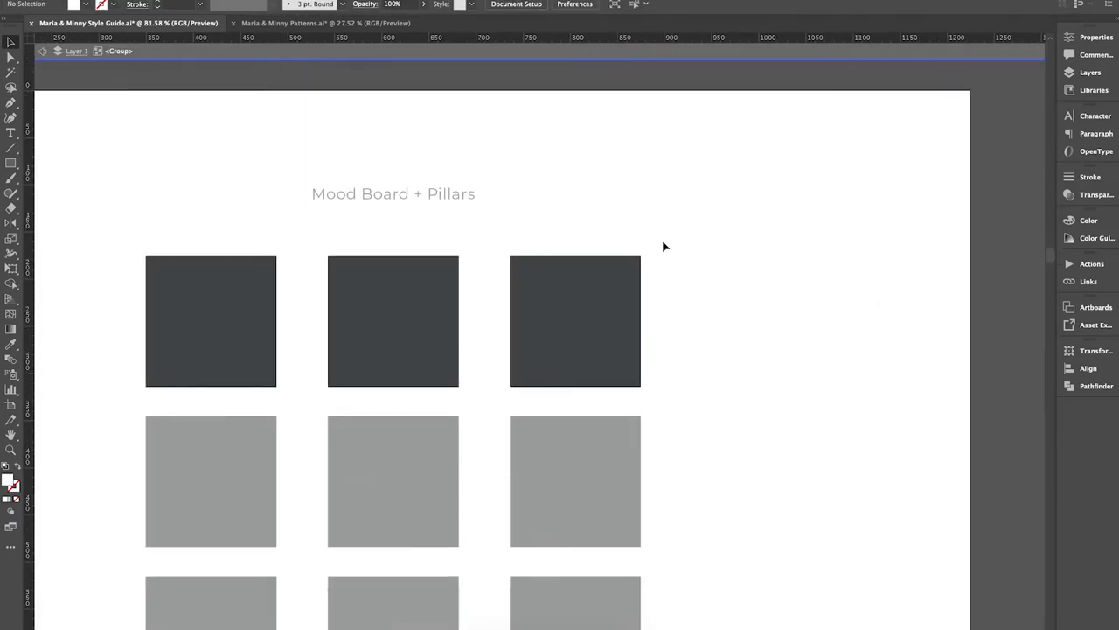
pyautogui.click(574, 320)
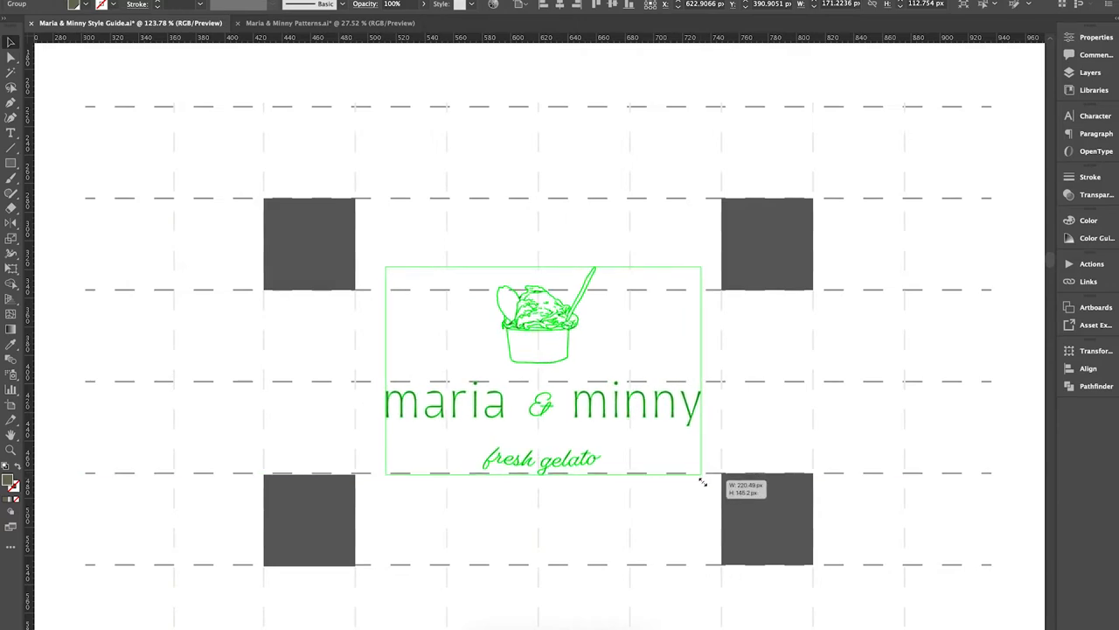
# - Scale the logo down proportionally so it fits between the grey placeholder squares
pyautogui.moveTo(699, 476); pyautogui.dragTo(724, 490)
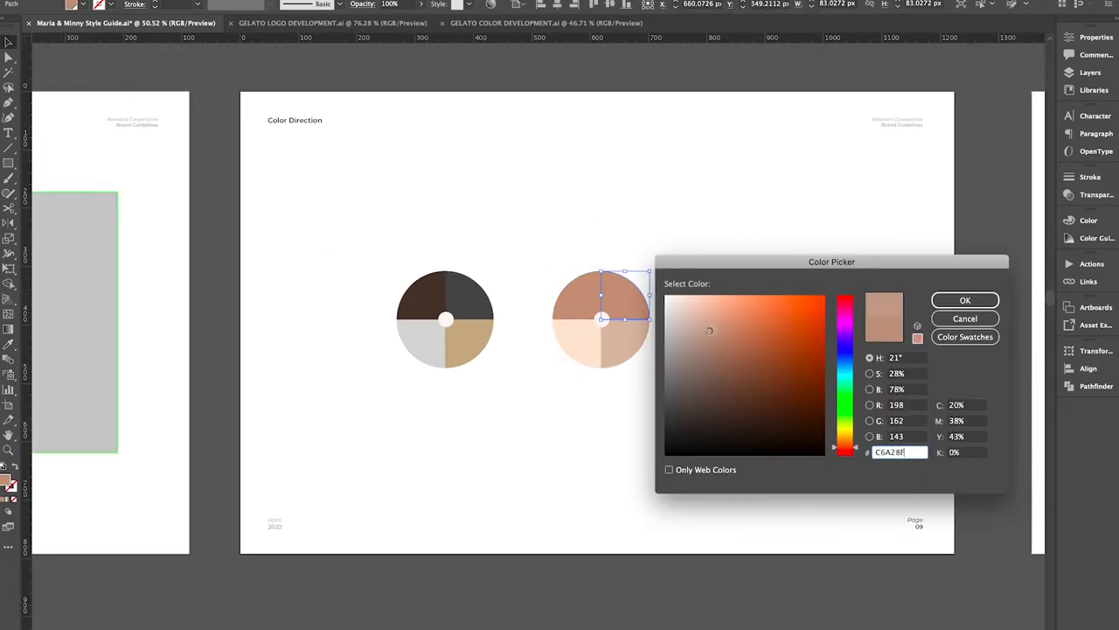
# - Recolour the second colour-direction circle's segments with warm pink and tan brand tones
pyautogui.click(710, 321)
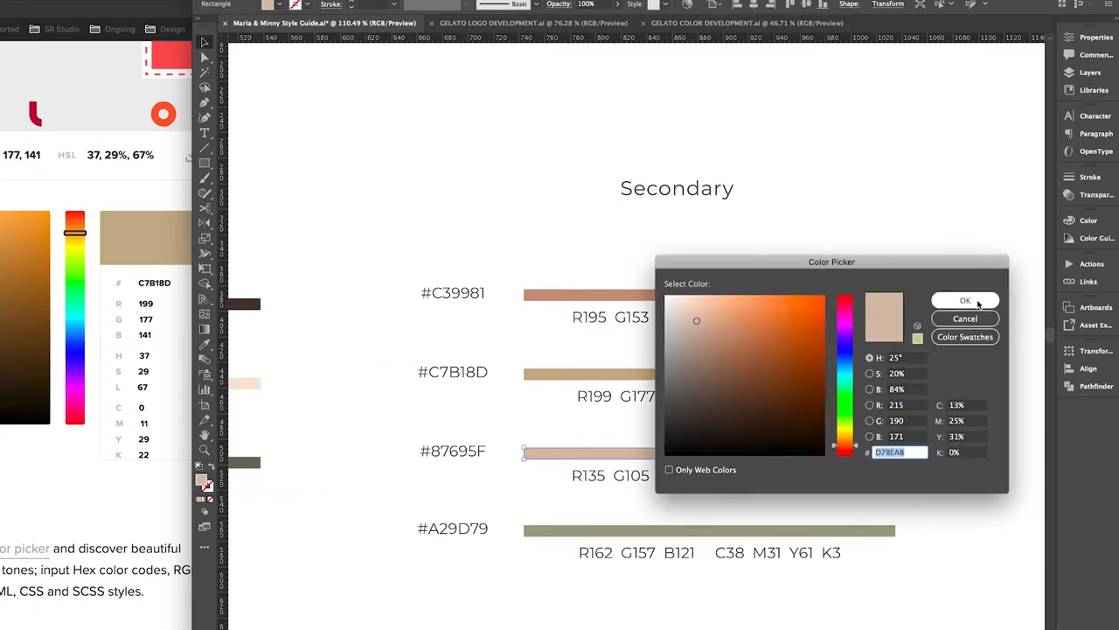
# - Colour the secondary bars to hex codes #C39981, #C7B18D, #87695F and #A29D79
pyautogui.click(965, 301)
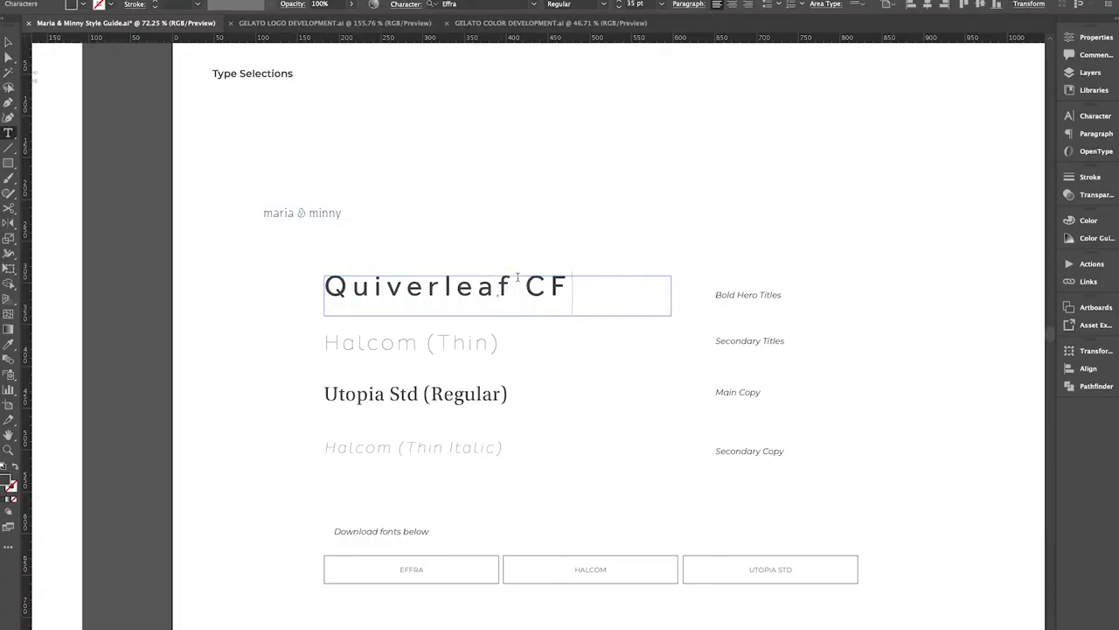
# - Set the type samples to Quiverleaf CF hero titles, Halcom secondary titles and Utopia Std copy
pyautogui.tripleClick(433, 287)
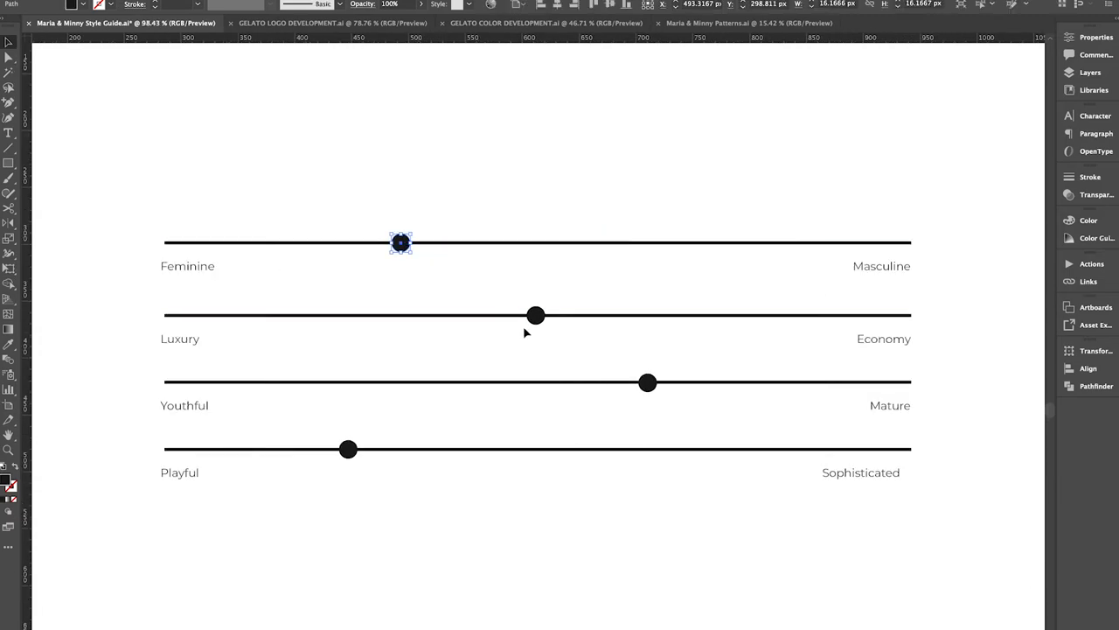
# - Move the Playful–Sophisticated slider dot to sit near Sophisticated
pyautogui.moveTo(348, 448); pyautogui.dragTo(685, 448)
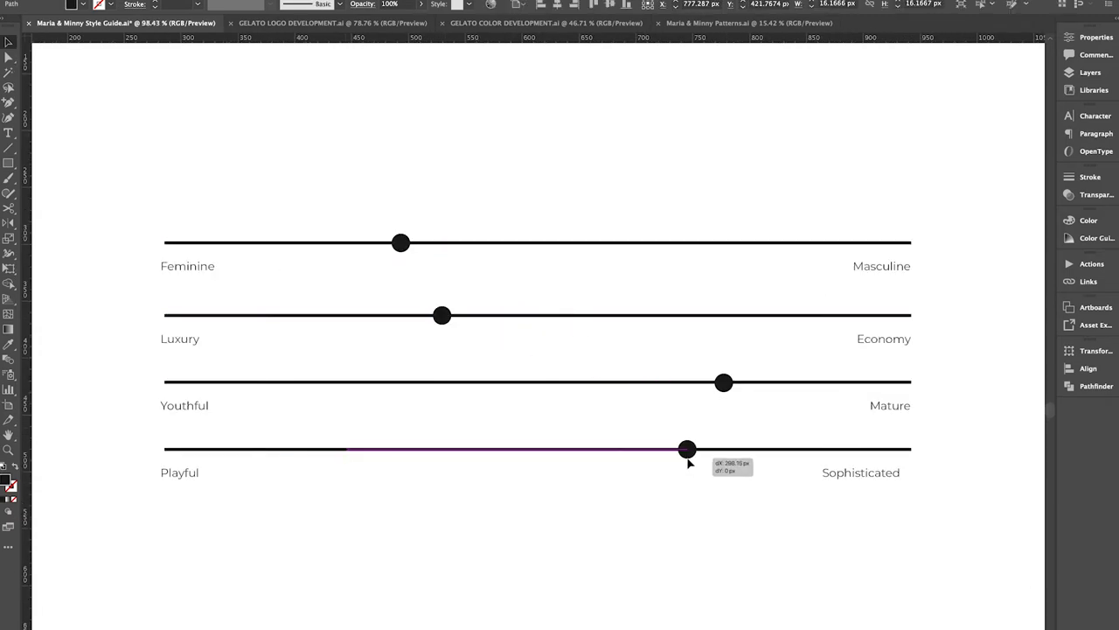